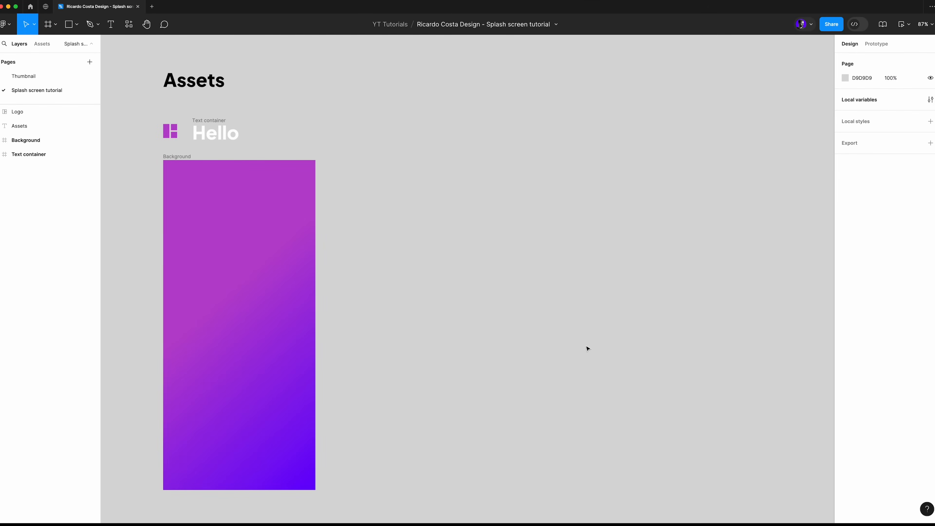
mouse_move(181, 142)
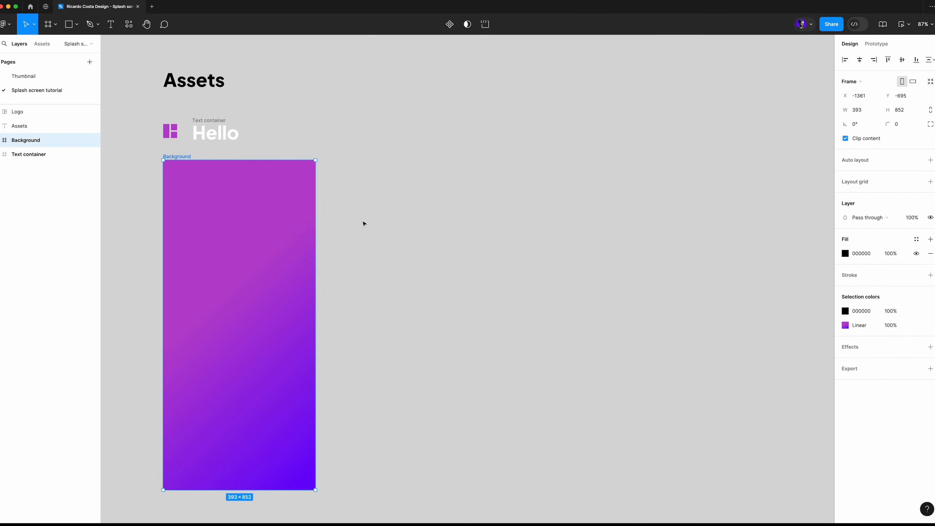
- Add a blank iPhone 14 & 15 Pro frame beside the gradient background
click(55, 23)
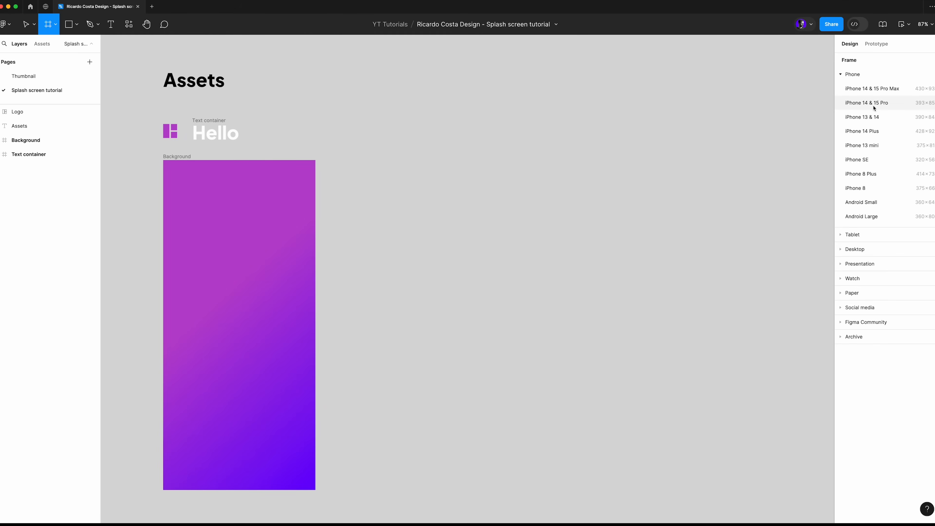
click(866, 102)
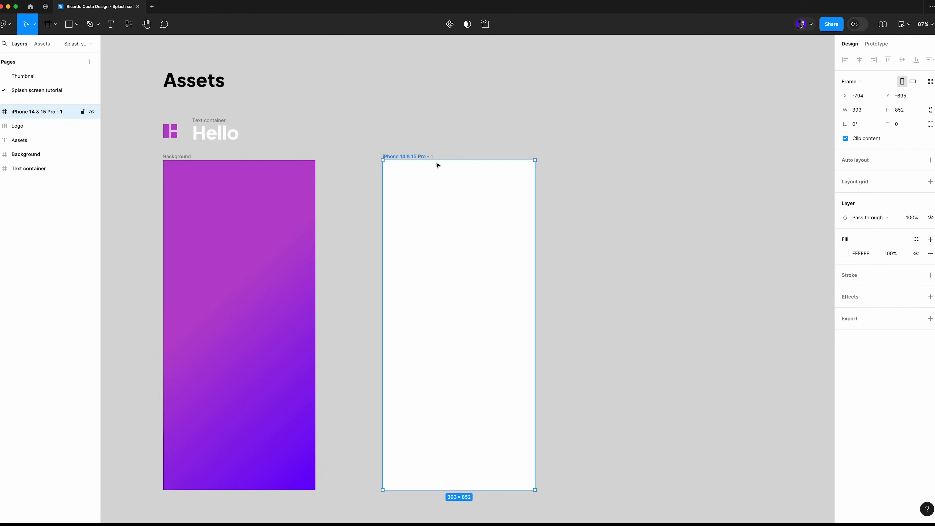
click(844, 254)
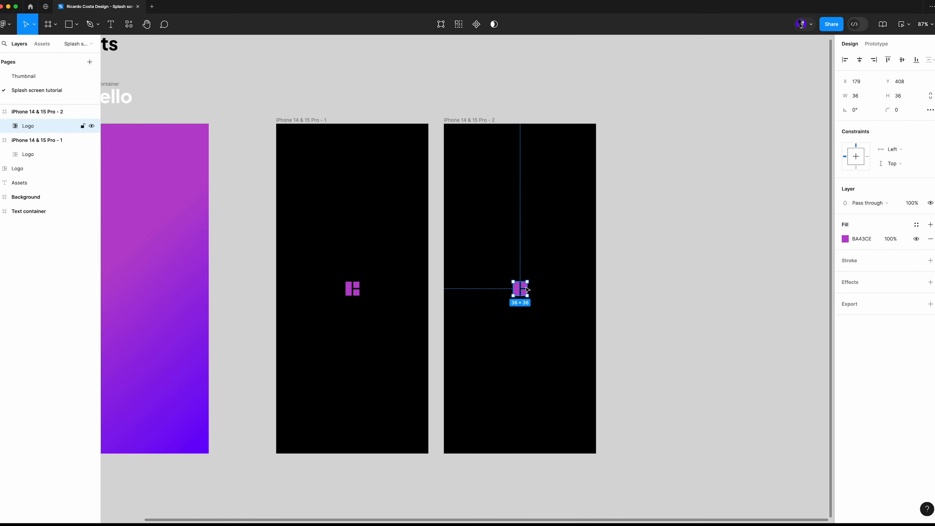
- Scale the second frame's logo to 72×72 and rotate it -135° into a diamond
drag(527, 296, 534, 275)
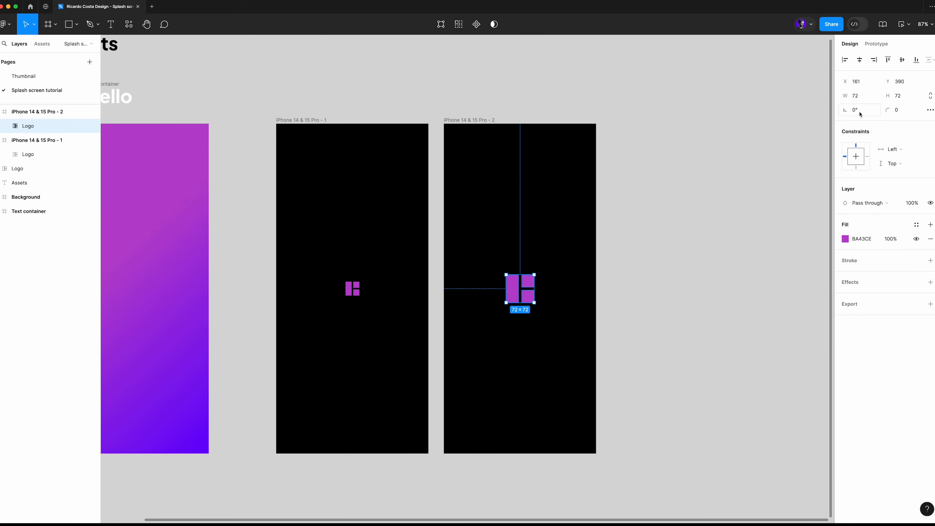
click(855, 110)
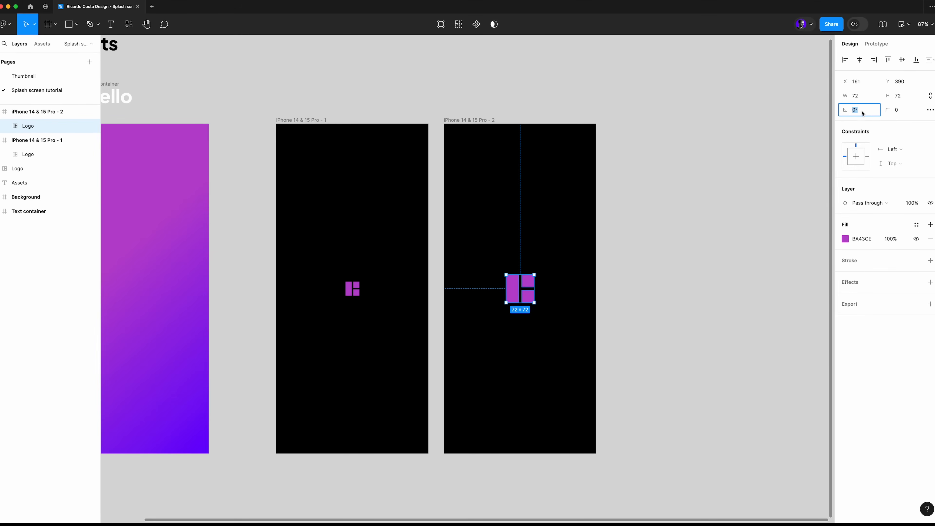
text(-13)
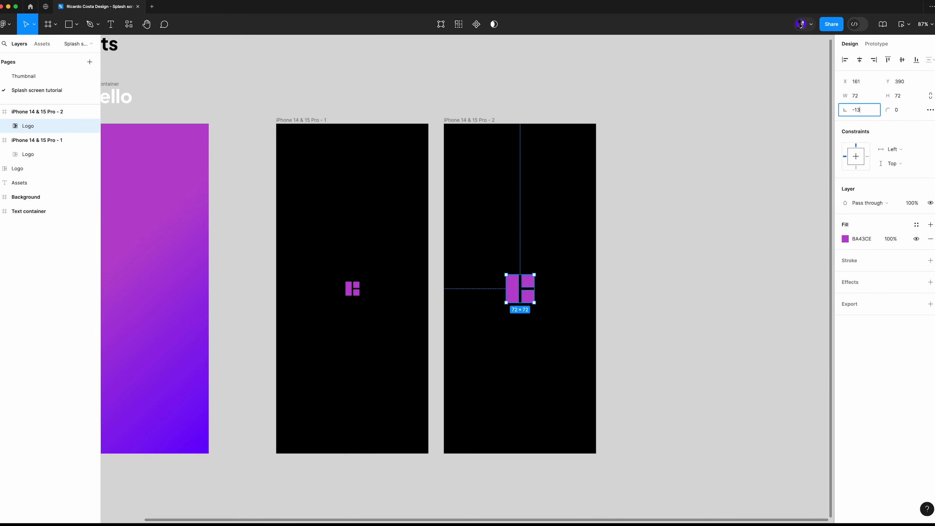
text(-135)
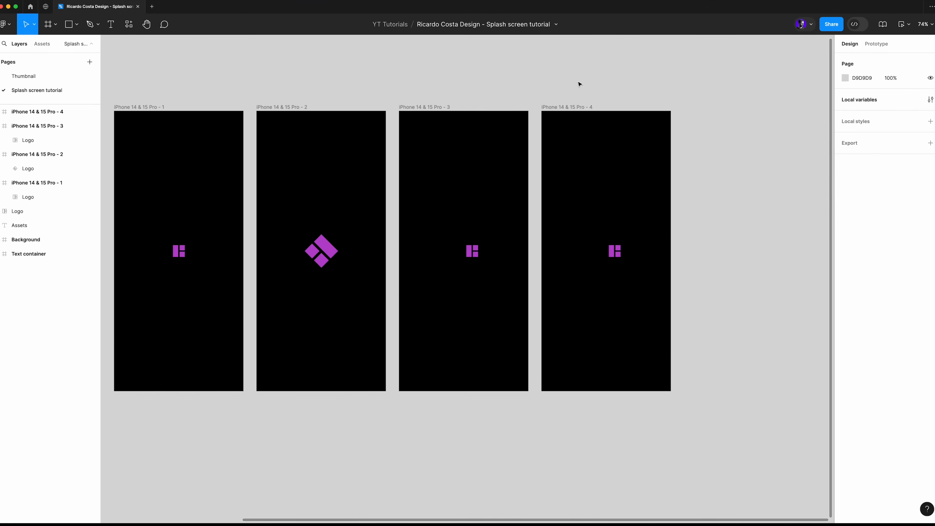
mouse_move(502, 368)
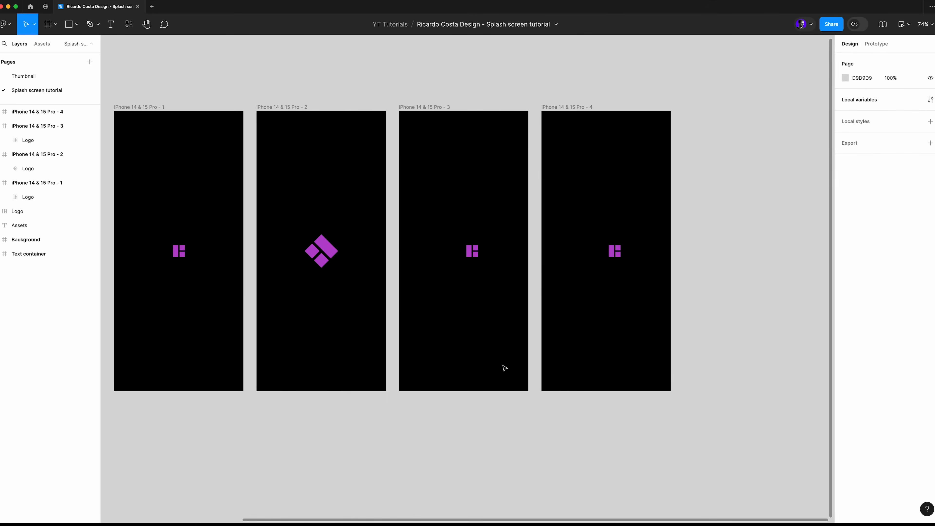
- Paste the Text container into frame 4 and align the logo with the Hello text
click(472, 251)
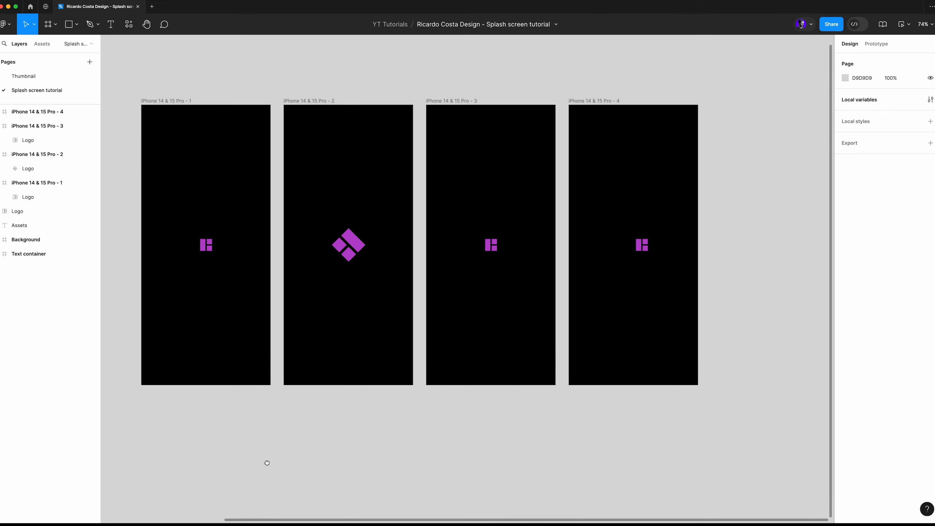
click(641, 245)
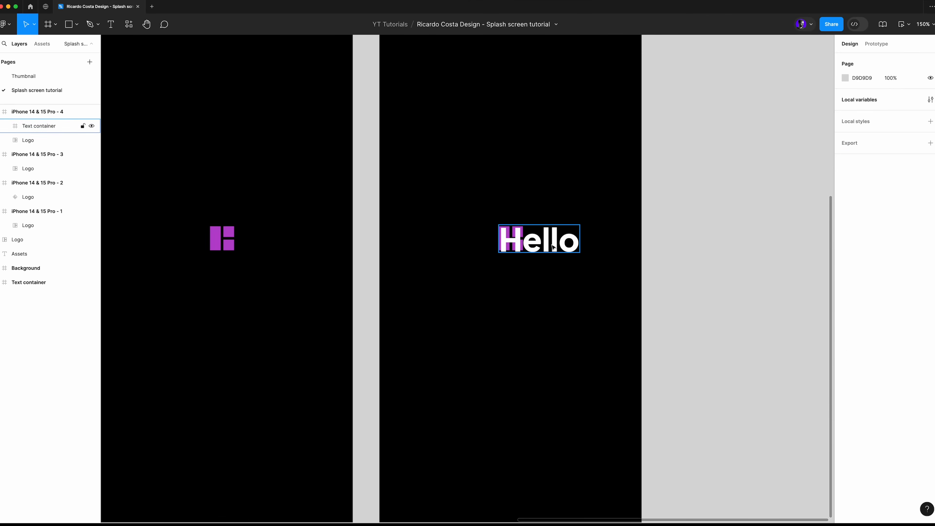
click(39, 125)
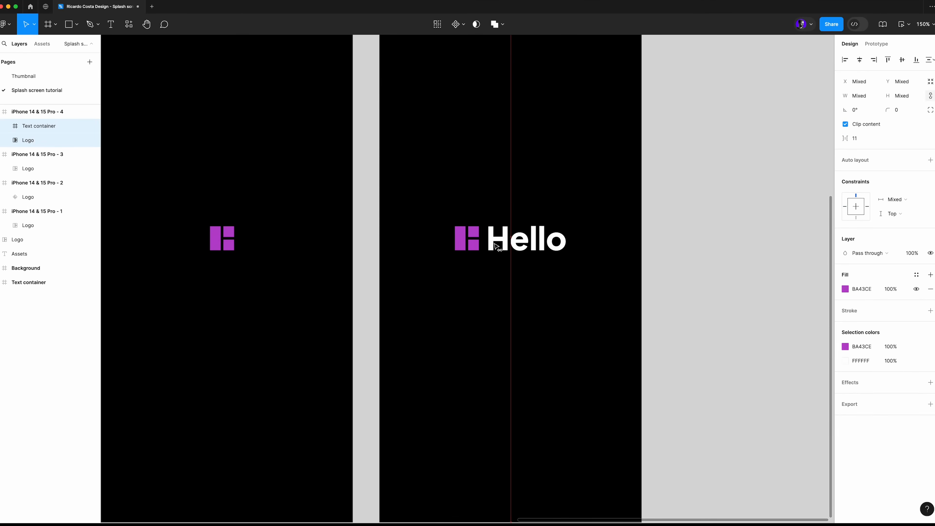
click(844, 289)
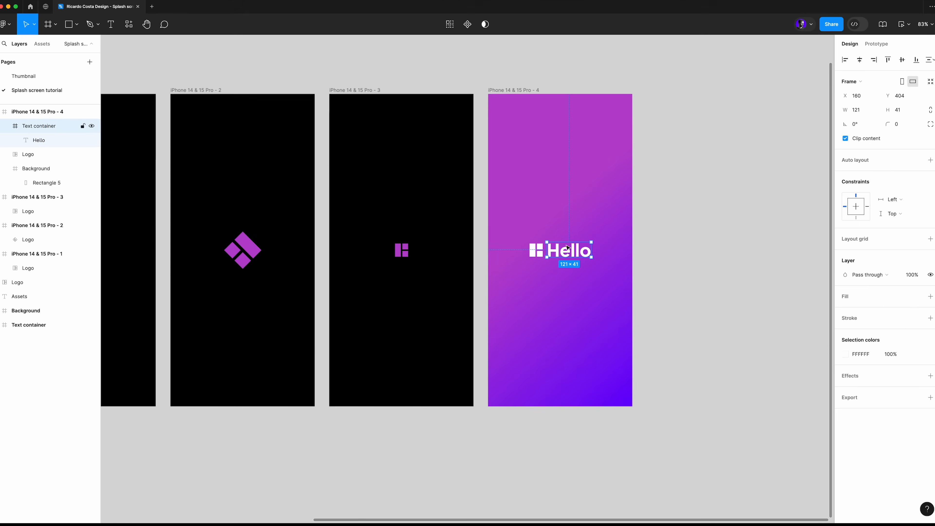
- Copy frame 4's layers into frame 3, make Rectangle 5 transparent and tuck the Hello text behind the logo
click(354, 90)
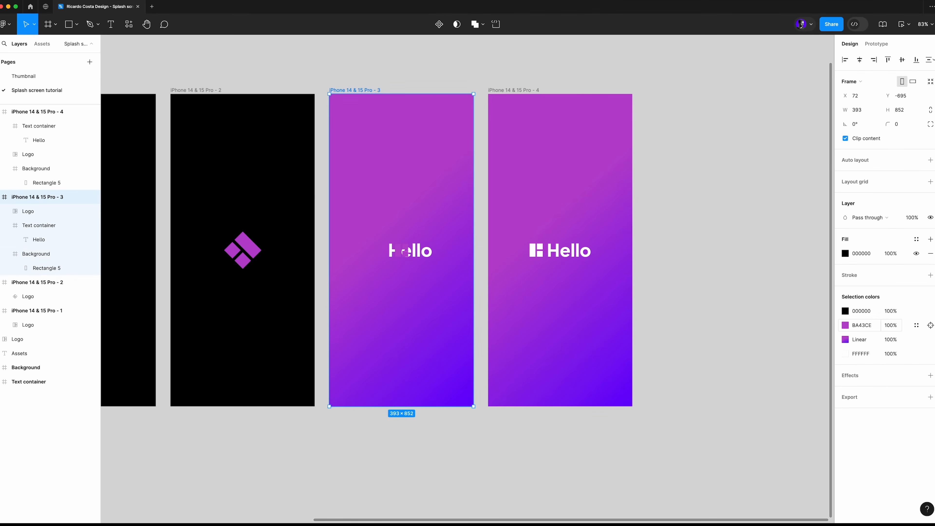
click(46, 268)
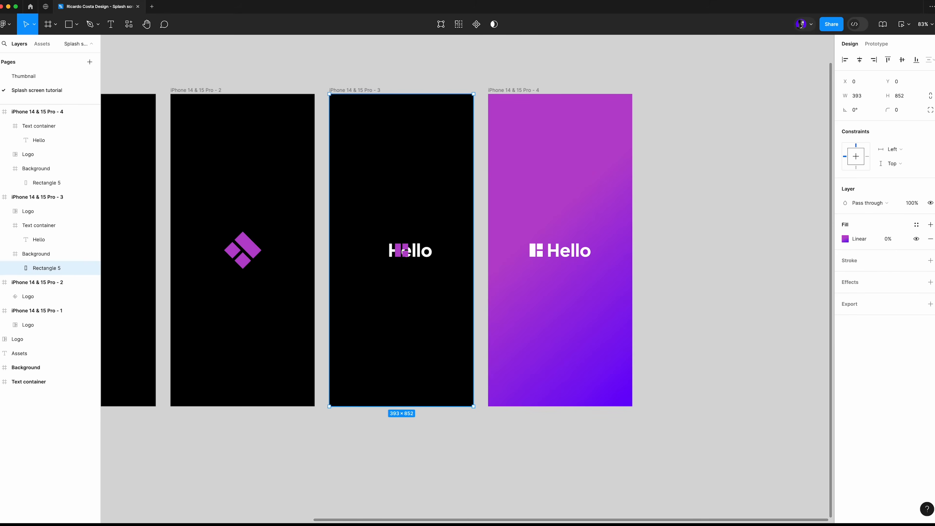
mouse_move(400, 424)
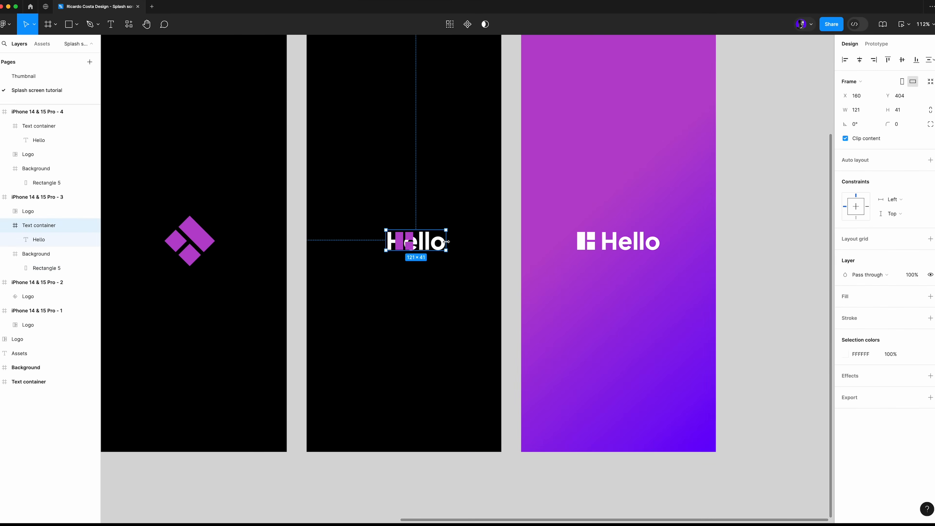
drag(416, 241, 427, 242)
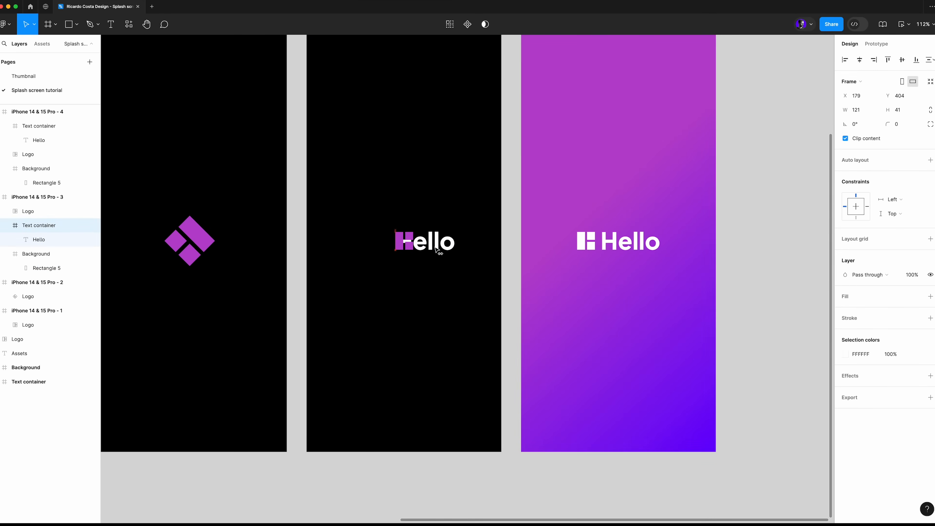
drag(417, 240, 428, 241)
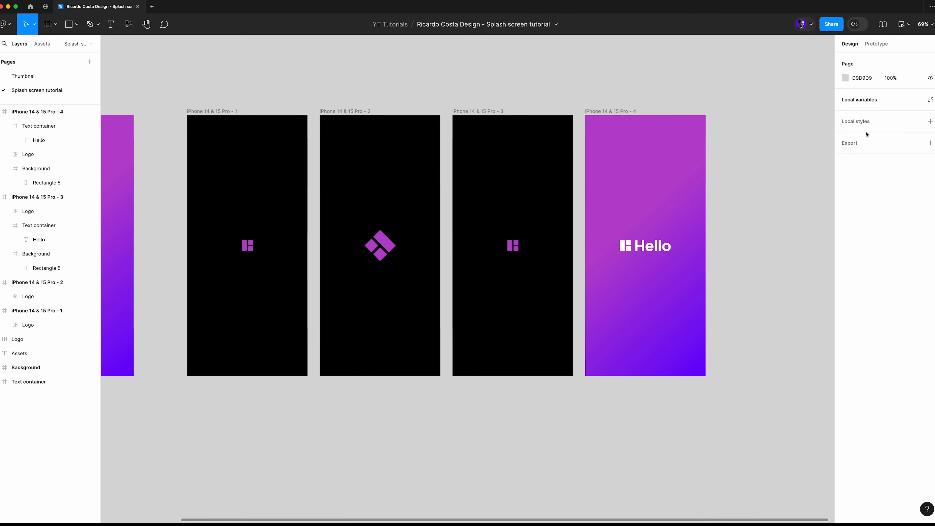
- Link frame 1 to frame 2 with After delay, Smart animate, custom spring stiffness 400 and damping 30
click(876, 44)
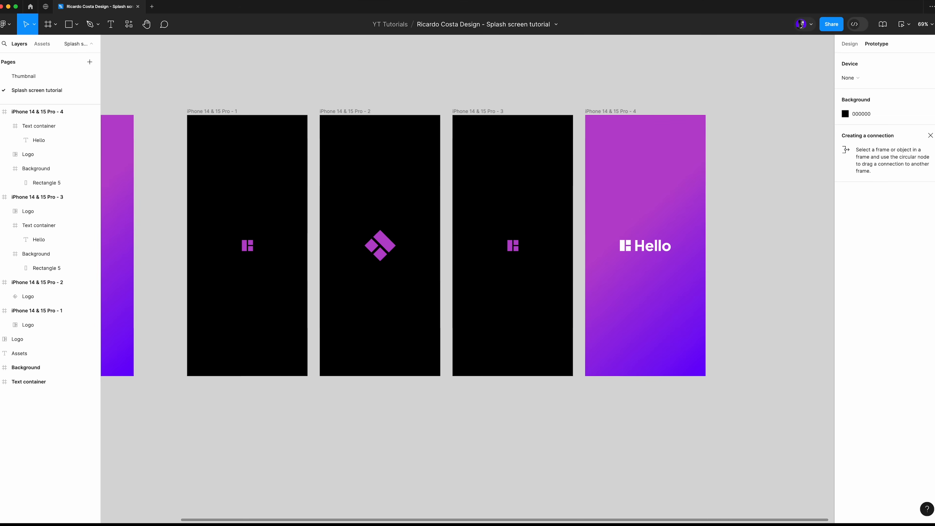
mouse_move(218, 99)
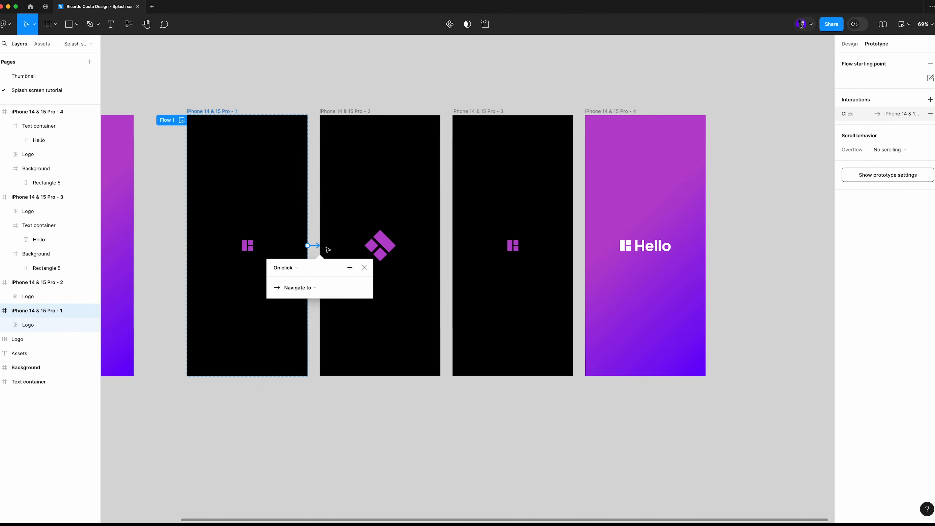
click(284, 267)
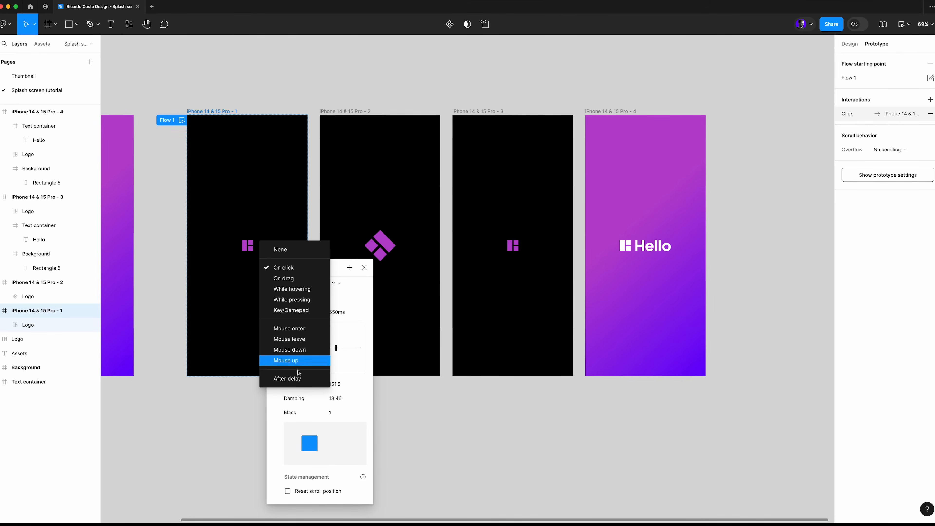
click(287, 379)
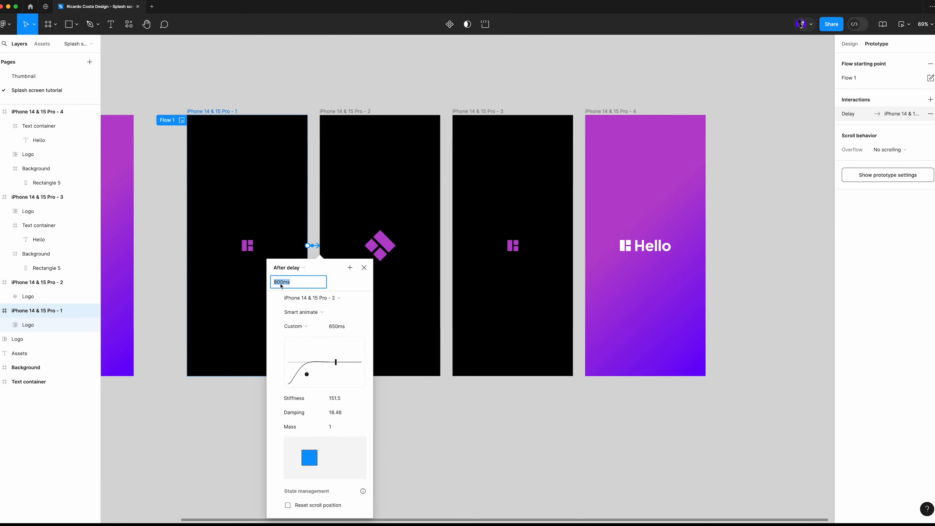
click(301, 312)
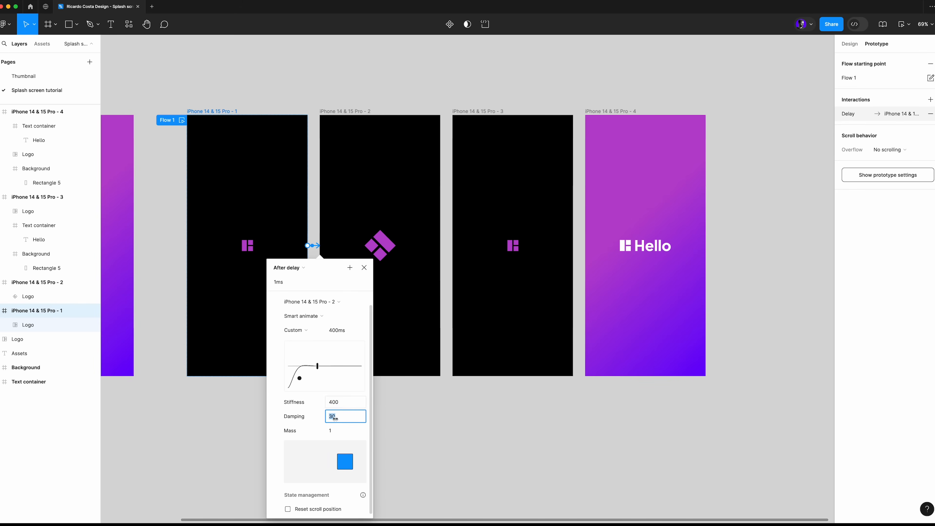
click(346, 431)
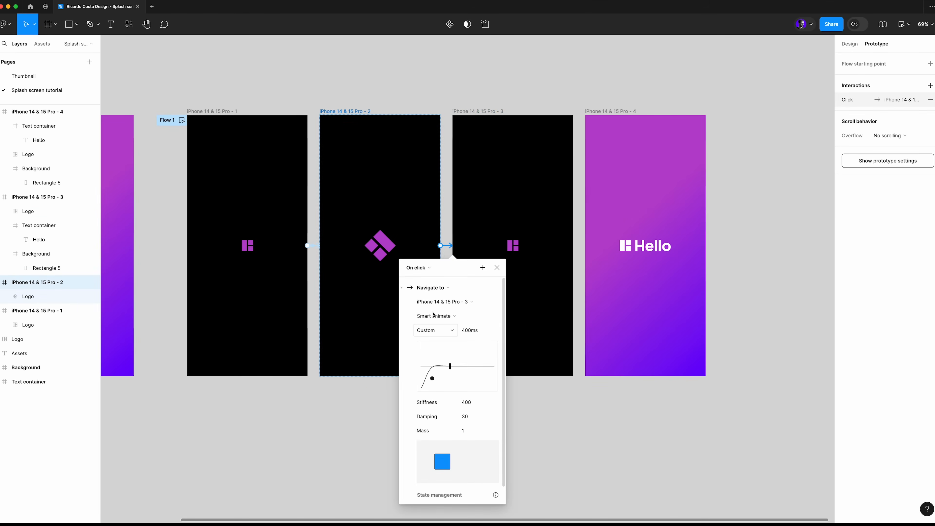
- Link frames 2→3 and 3→4 with Smart animate custom spring, stiffness 400
click(416, 267)
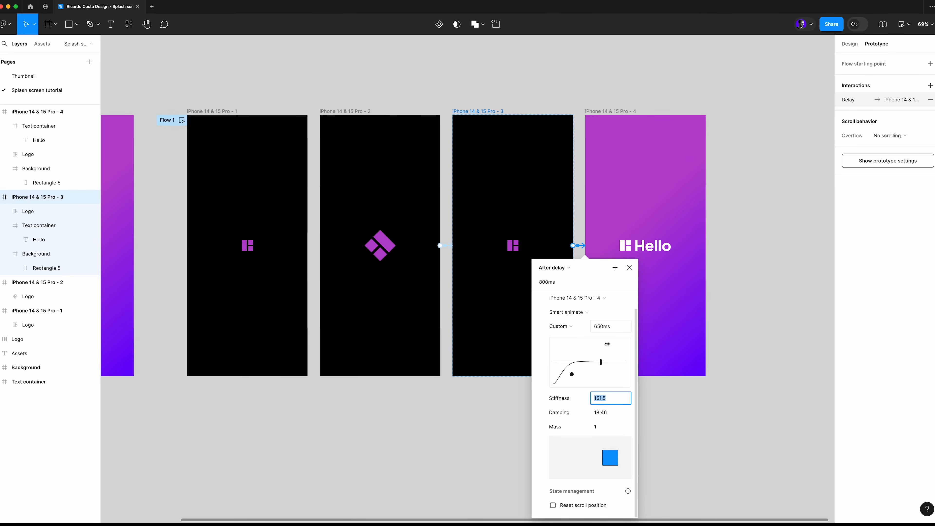
text(400)
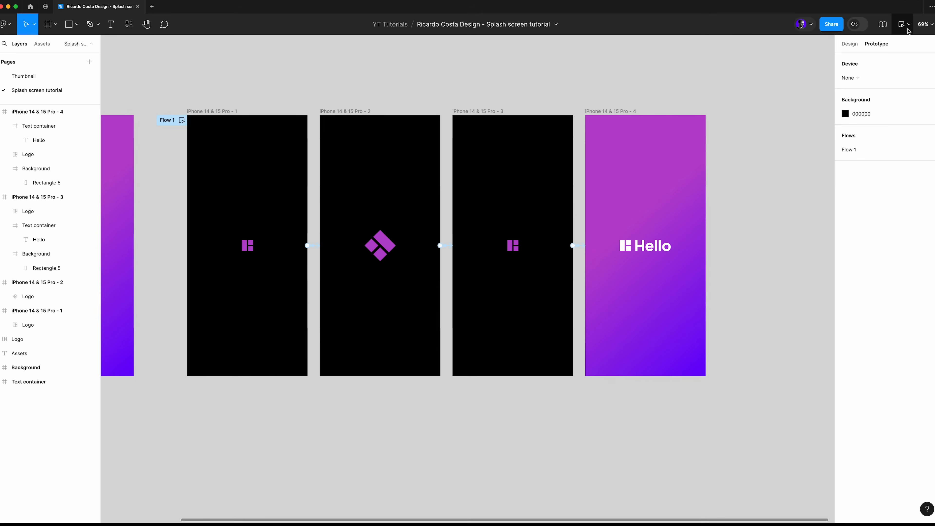
- Play the prototype in the iPhone device preview
click(901, 24)
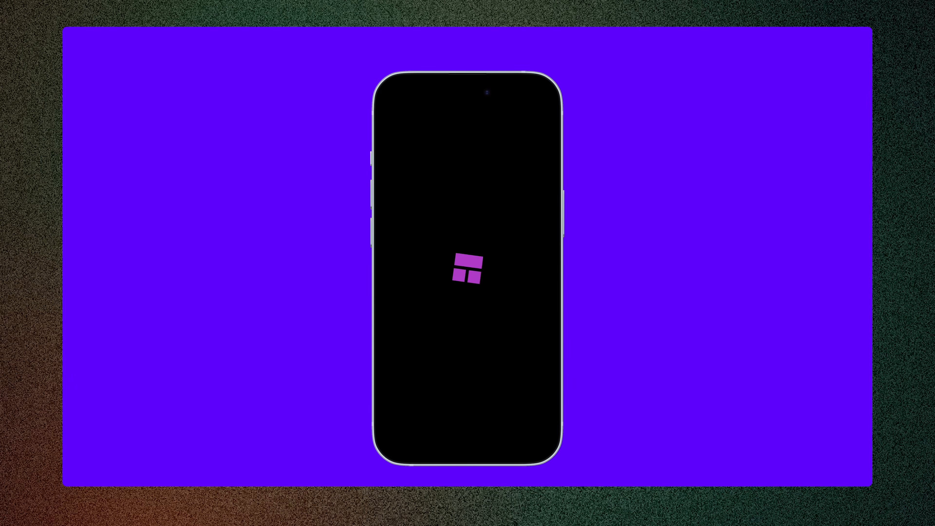